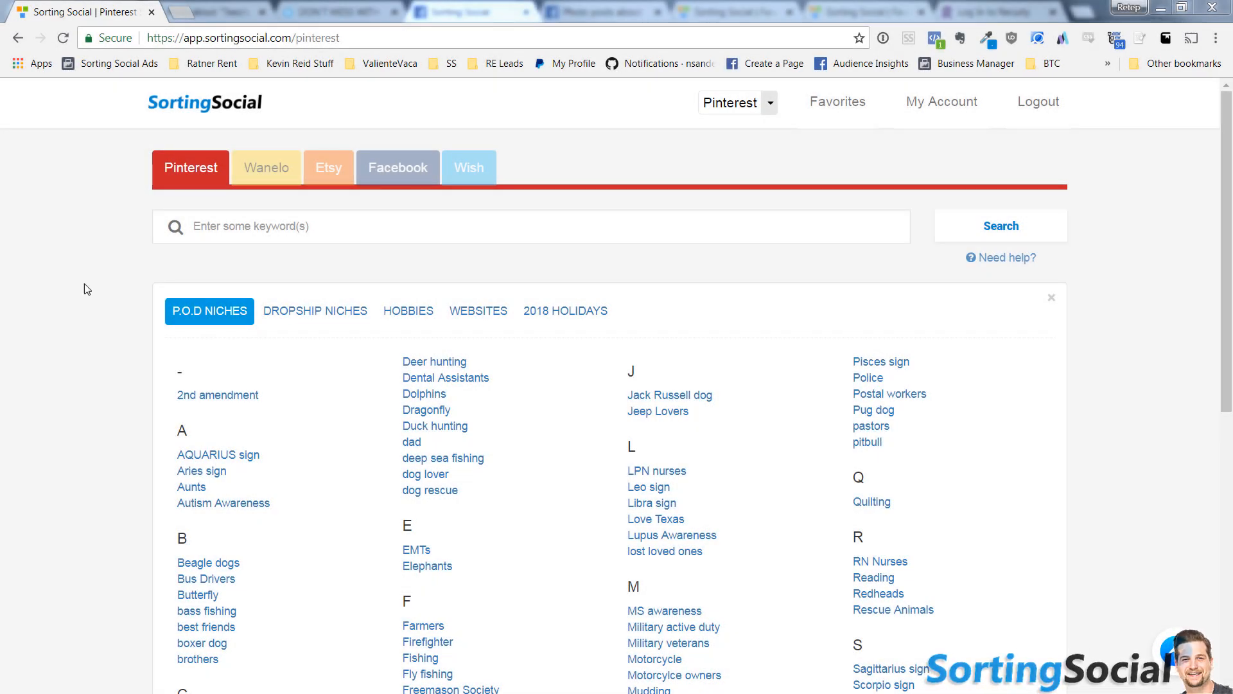
pyautogui.moveTo(82, 366)
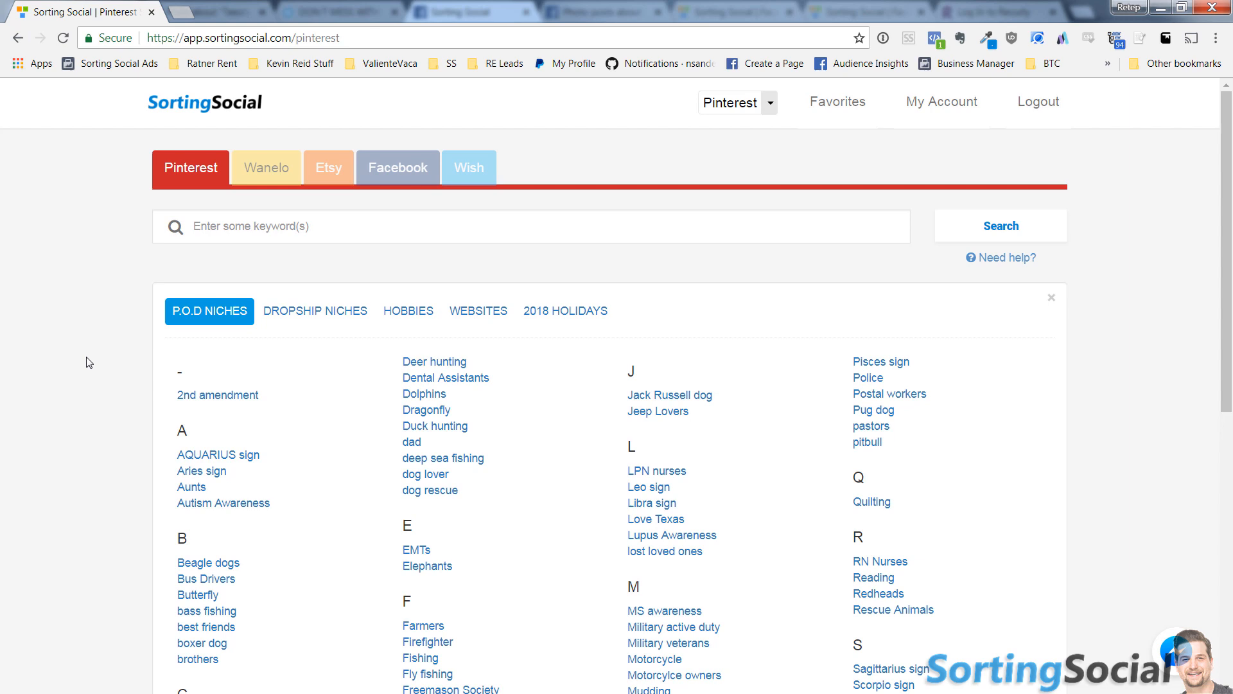
# Browse the ideas panel from dropship niches through Hobbies to the Websites list of shop domains
pyautogui.click(315, 226)
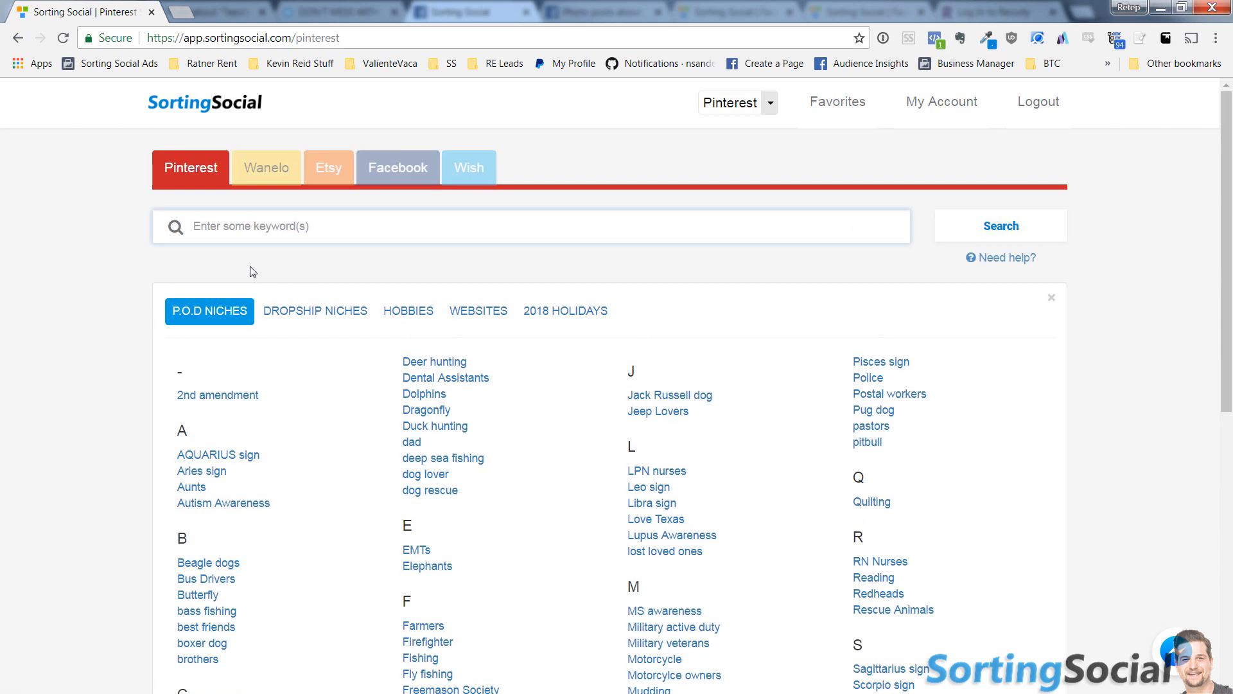
pyautogui.moveTo(145, 331)
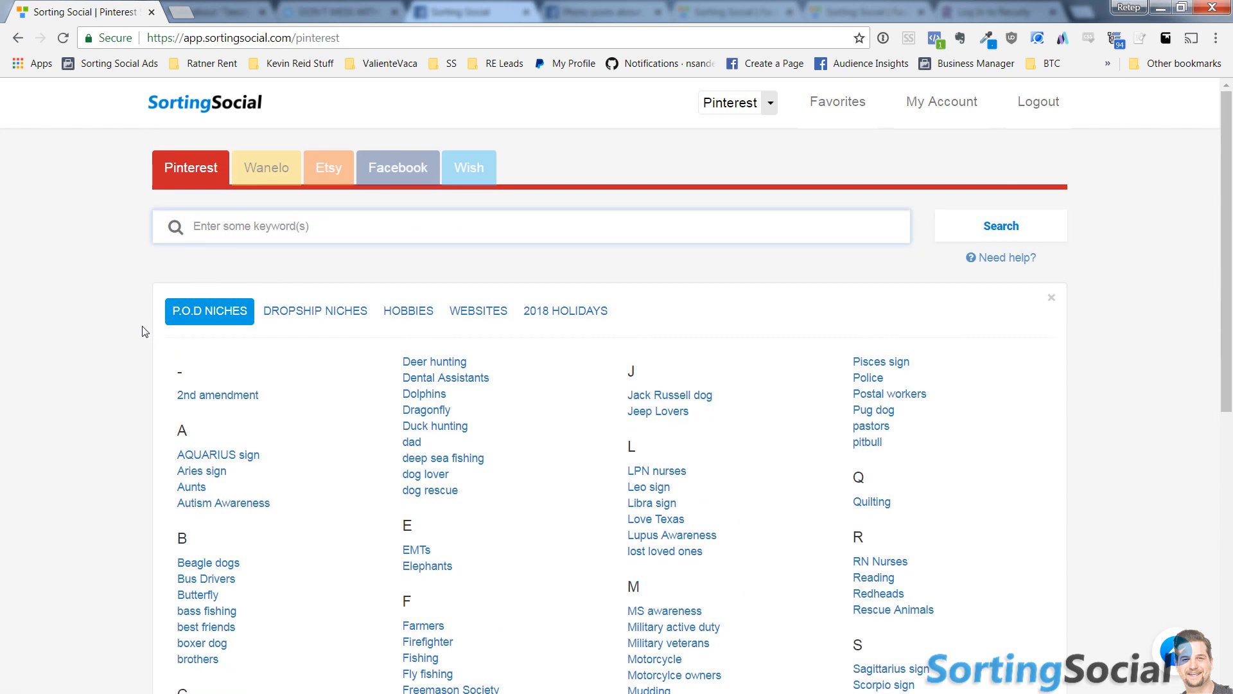
pyautogui.moveTo(116, 324)
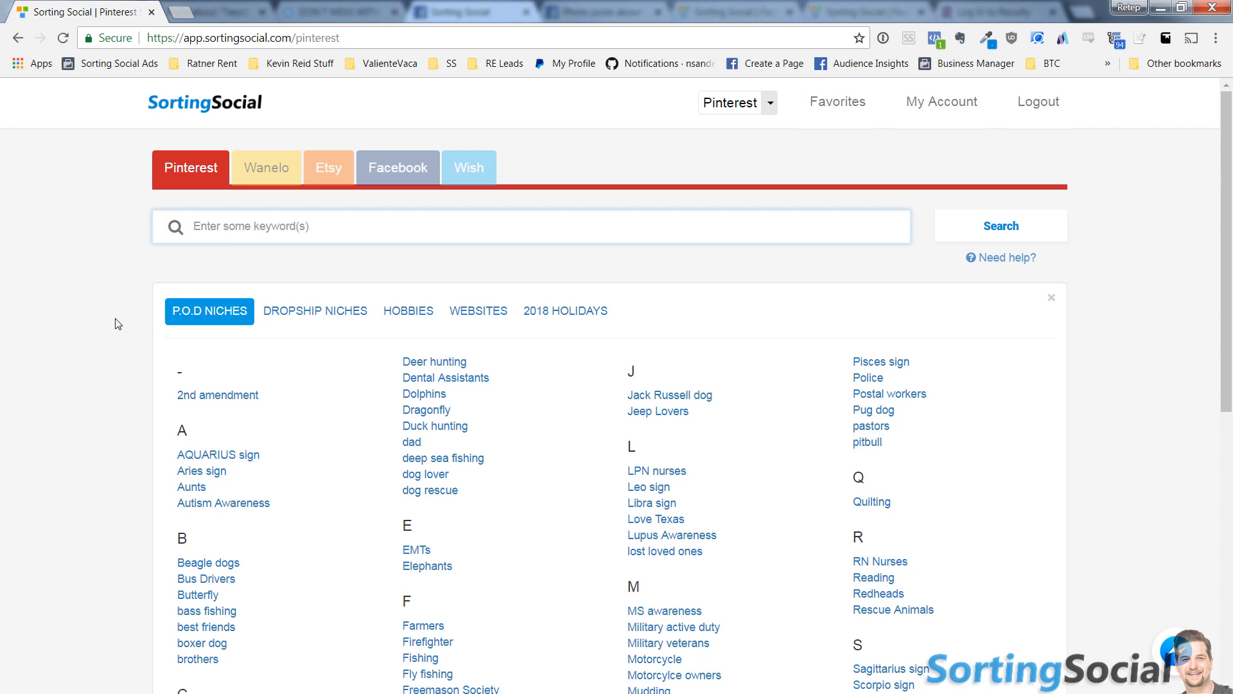
pyautogui.scroll(-3)
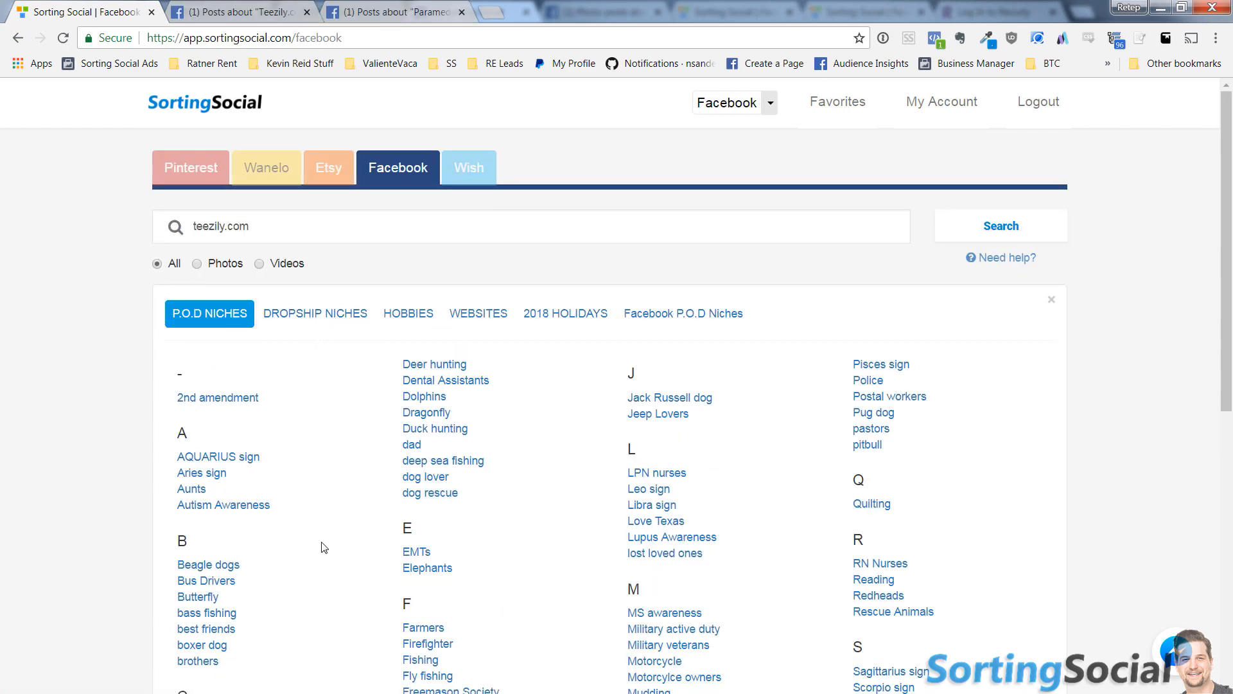
pyautogui.moveTo(337, 323)
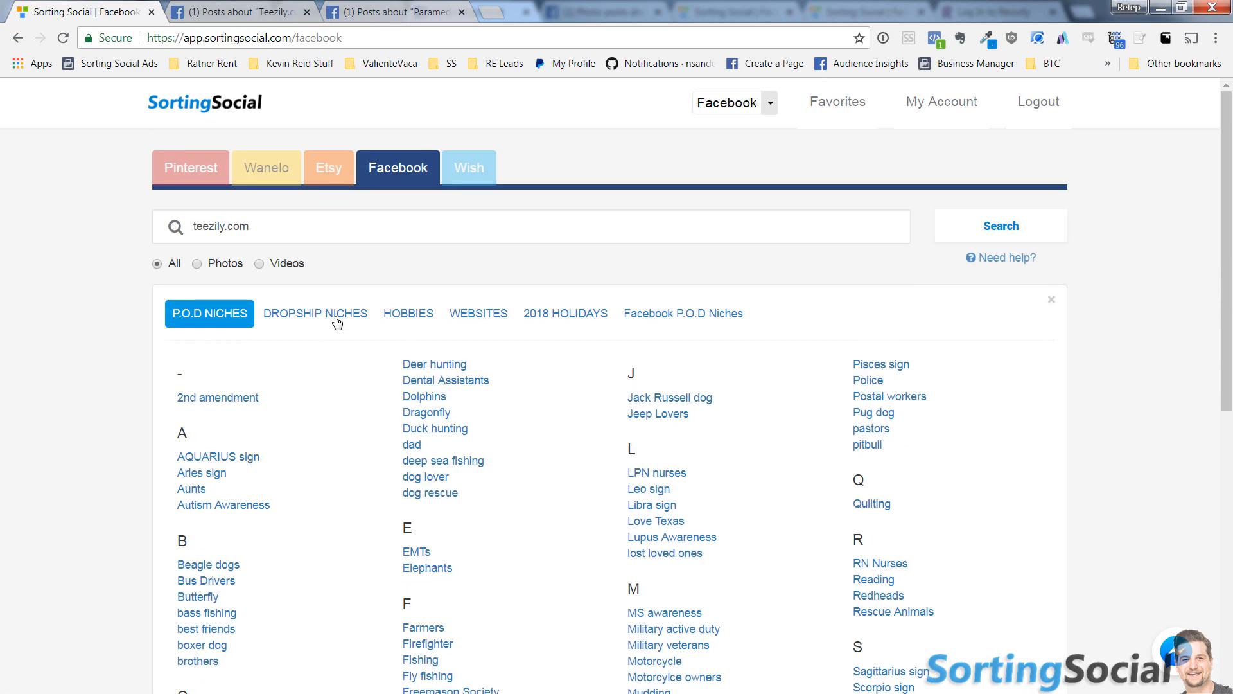
pyautogui.scroll(-3)
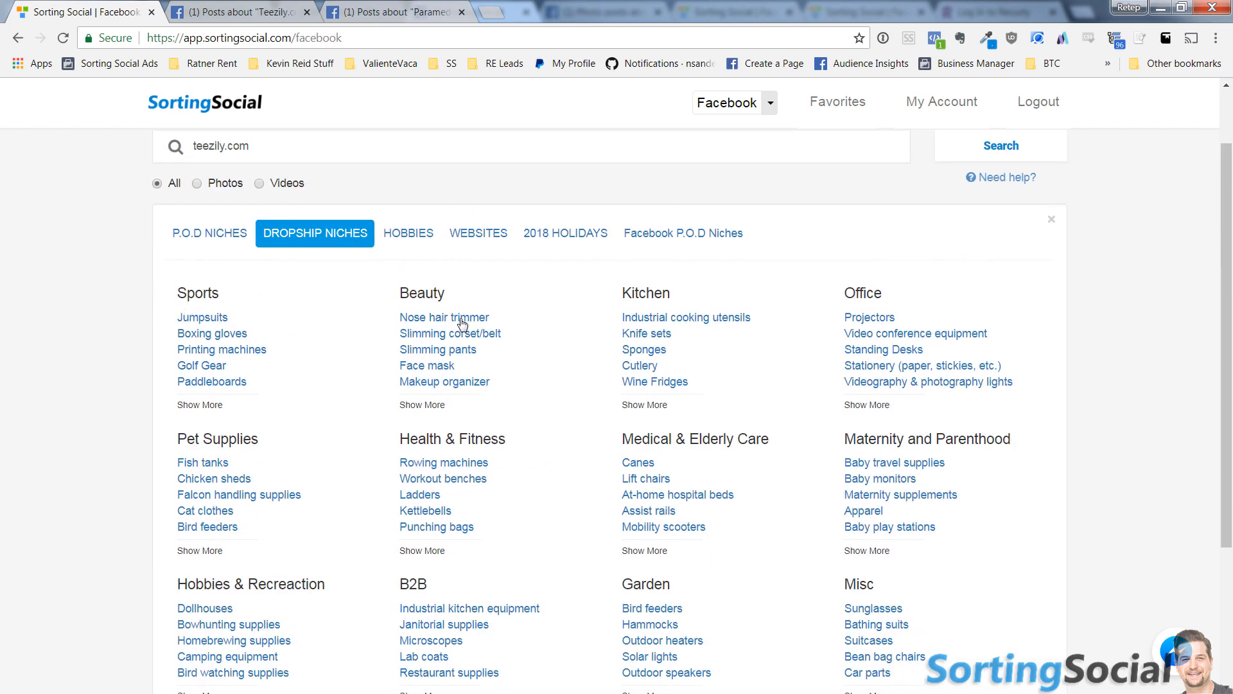
pyautogui.click(408, 233)
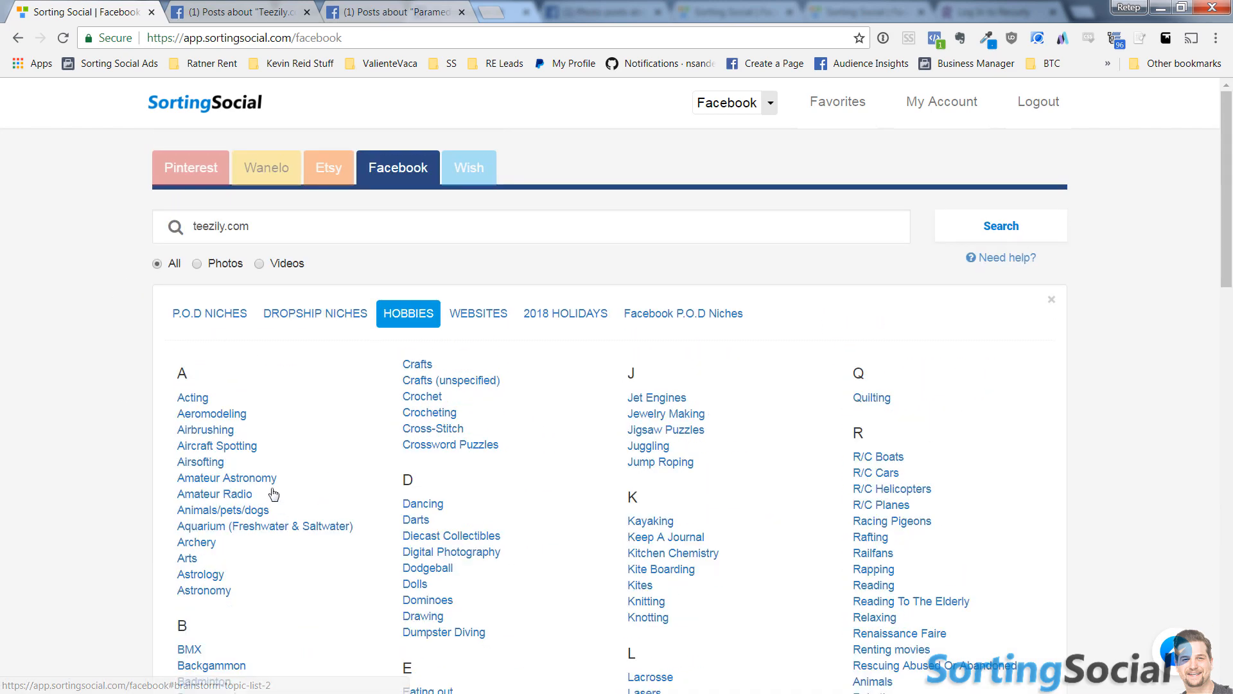
pyautogui.moveTo(295, 496)
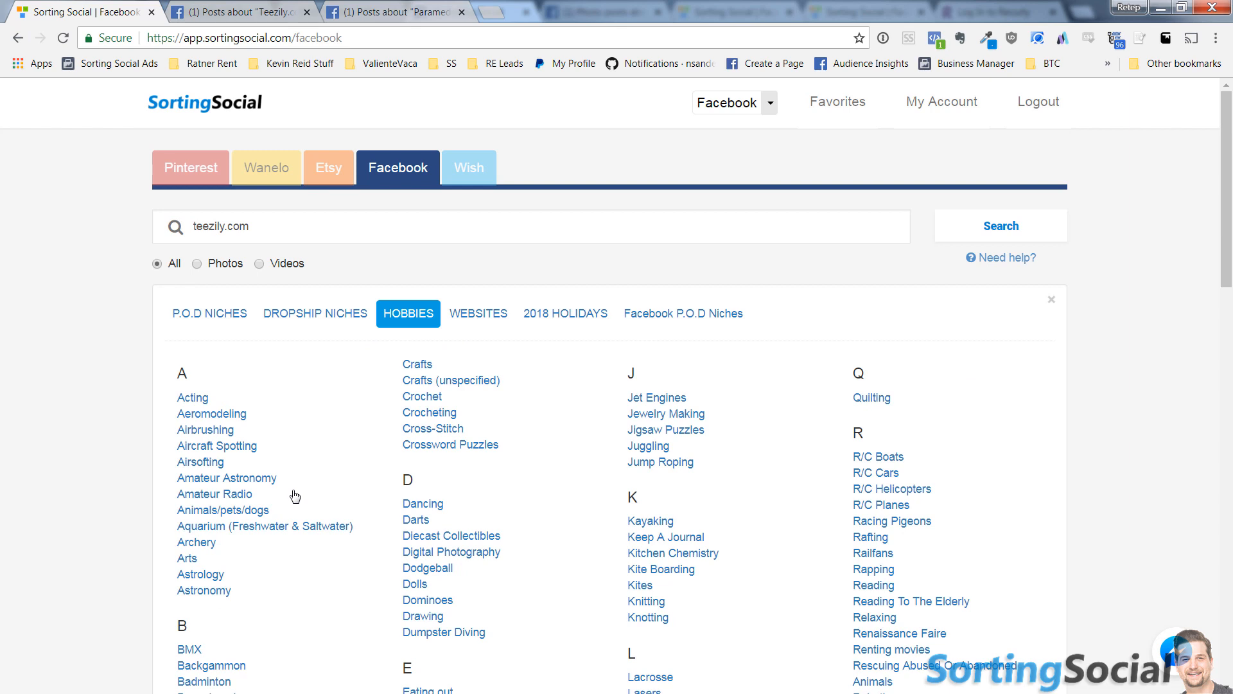
pyautogui.moveTo(321, 468)
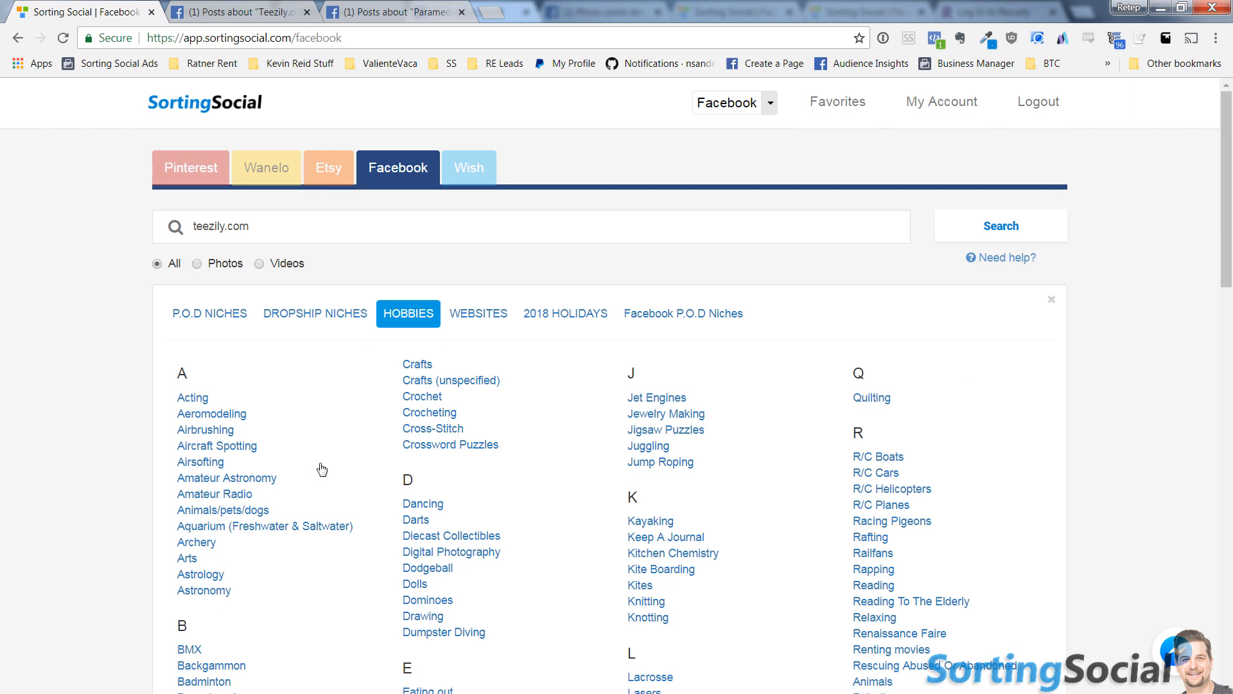
pyautogui.moveTo(429, 413)
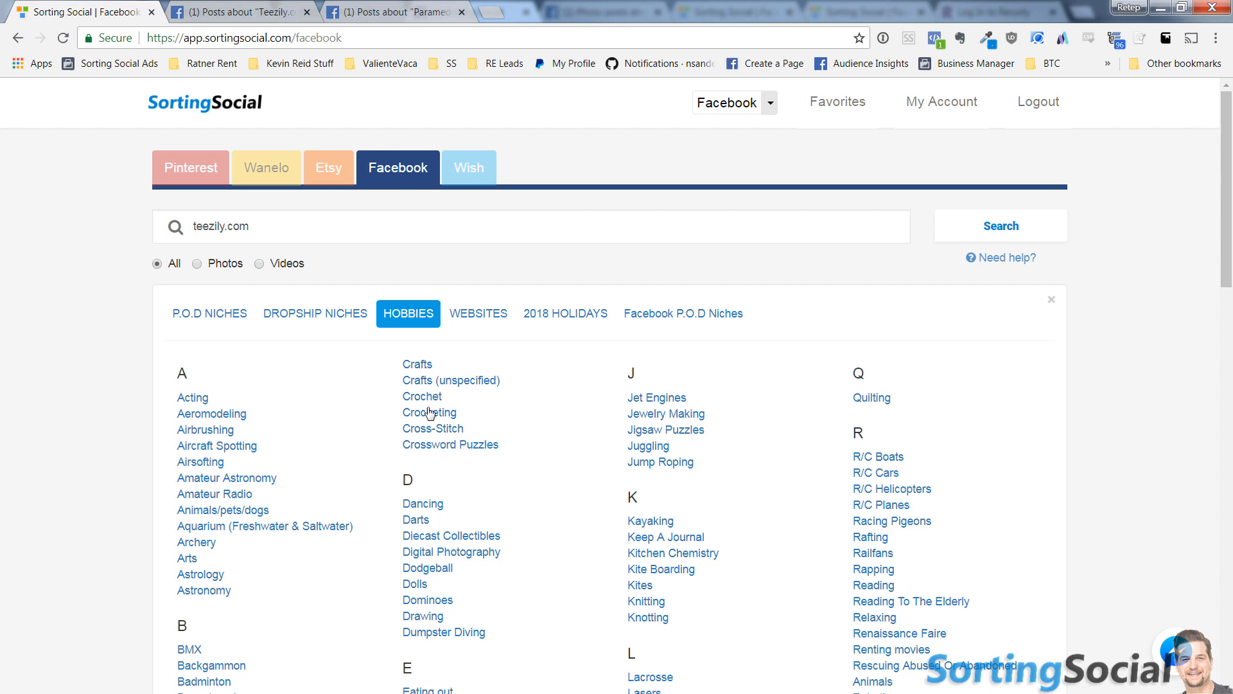
pyautogui.click(484, 314)
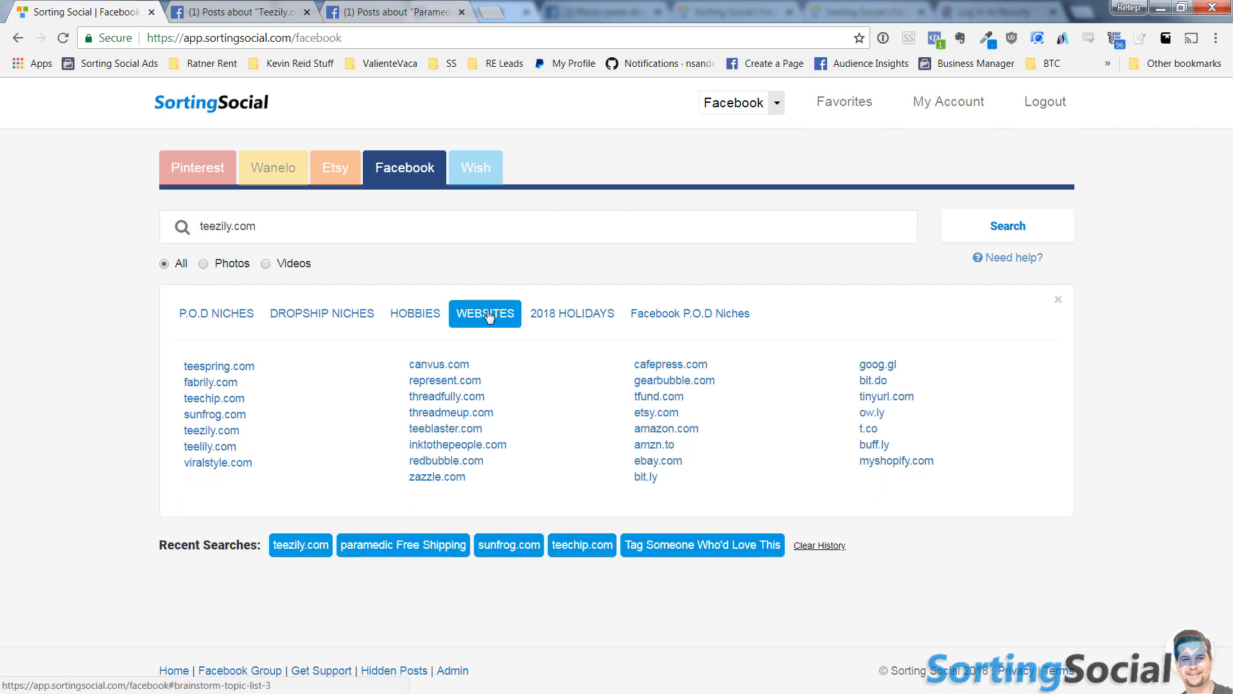
pyautogui.moveTo(442, 195)
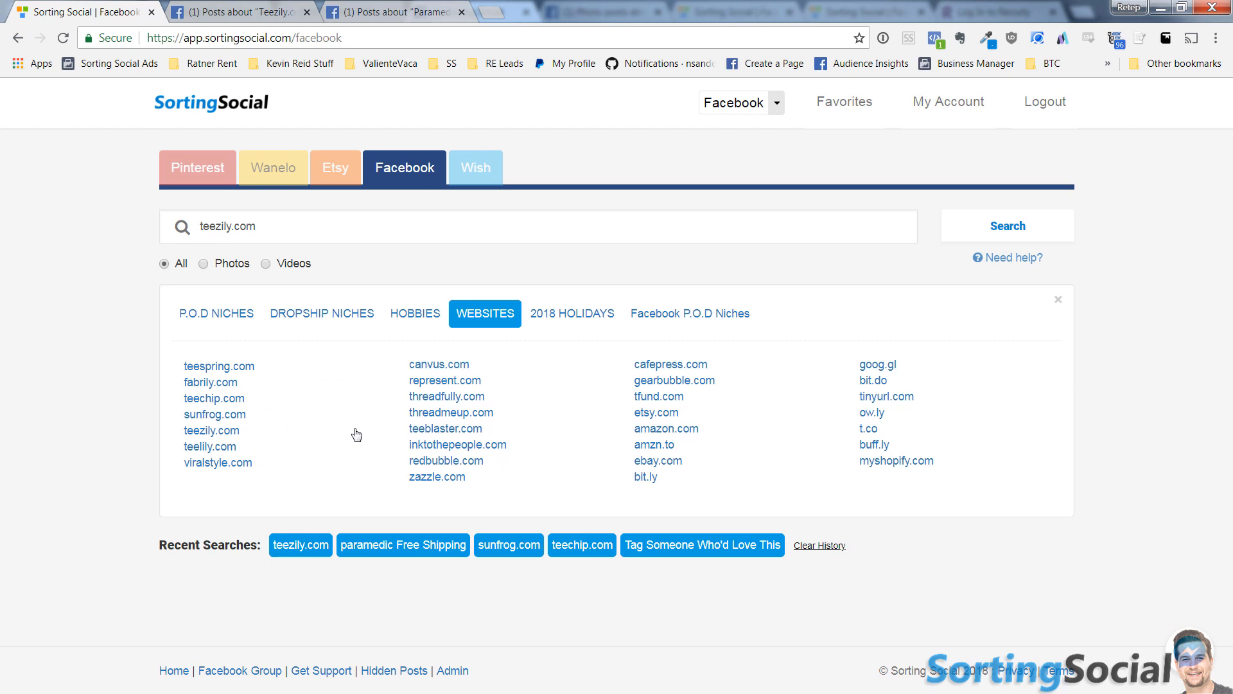
pyautogui.moveTo(210, 371)
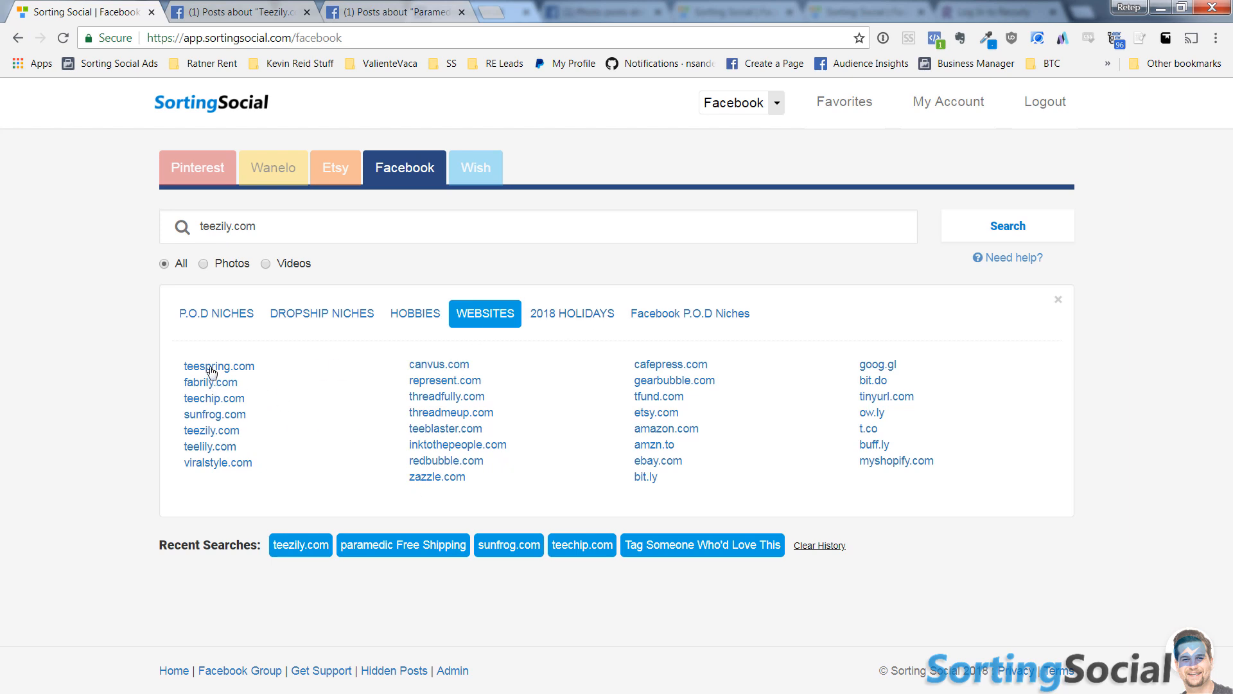
pyautogui.moveTo(260, 402)
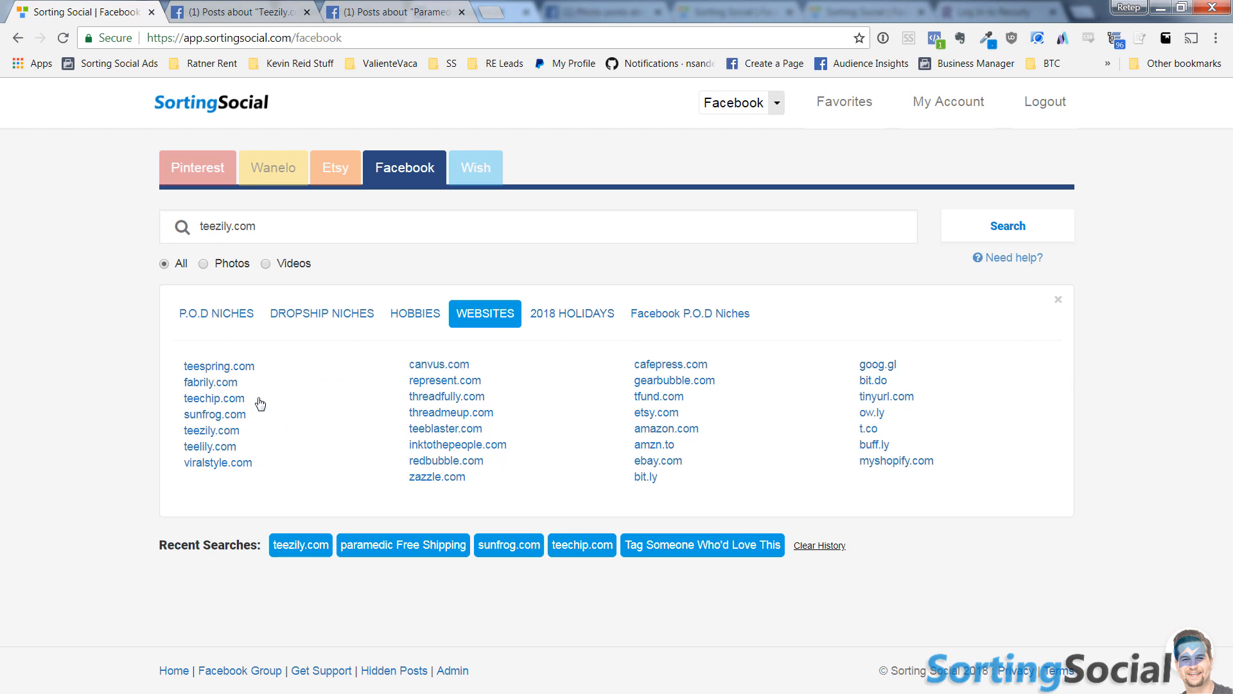
pyautogui.moveTo(131, 383)
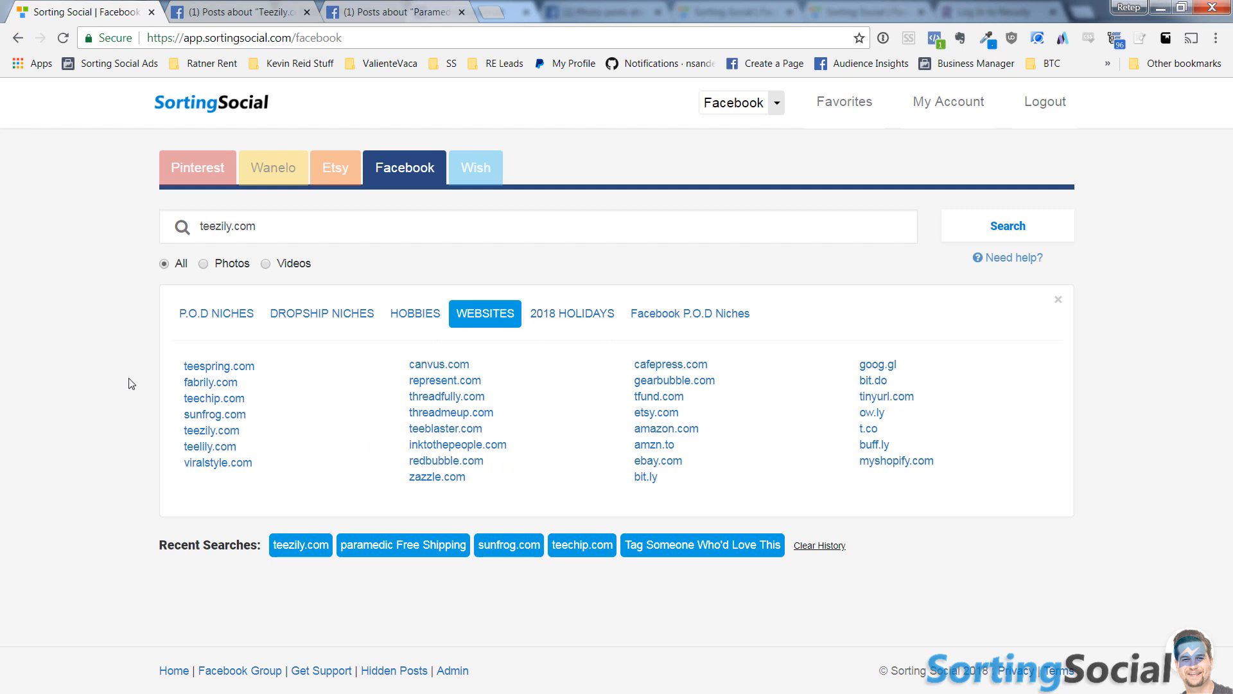
pyautogui.moveTo(656, 460)
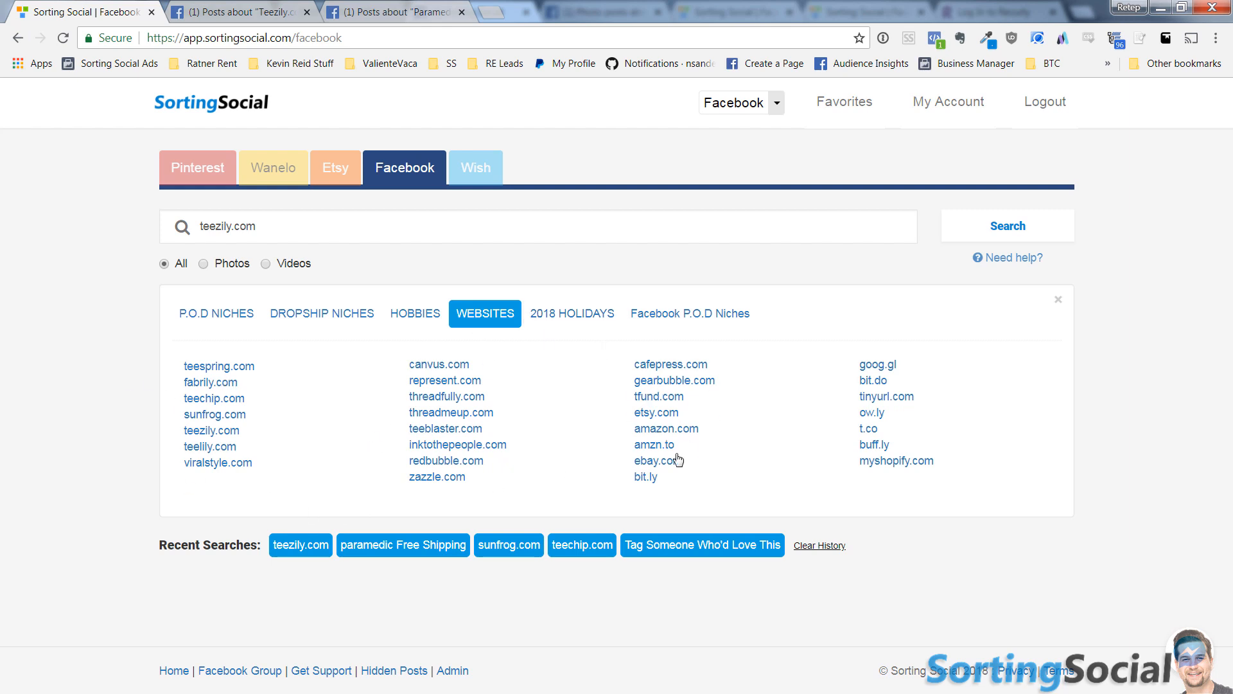
pyautogui.moveTo(678, 447)
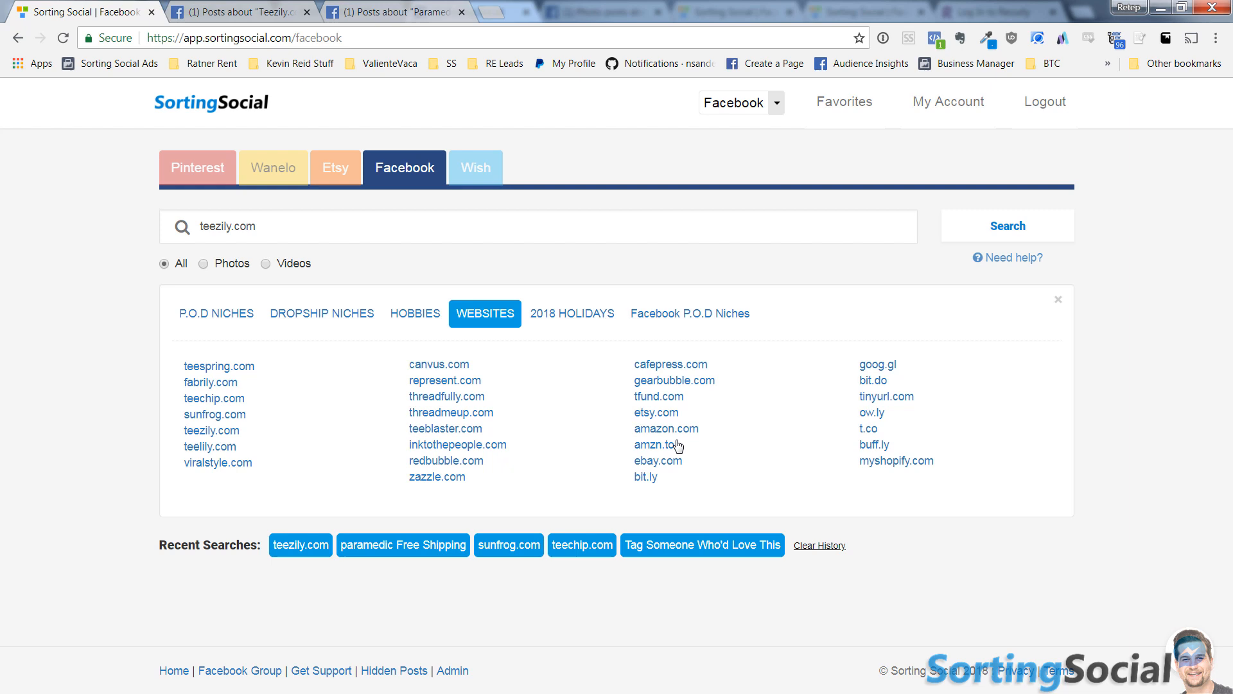
# Show the 2018 Holidays calendar of notable dates in the ideas panel
pyautogui.click(572, 314)
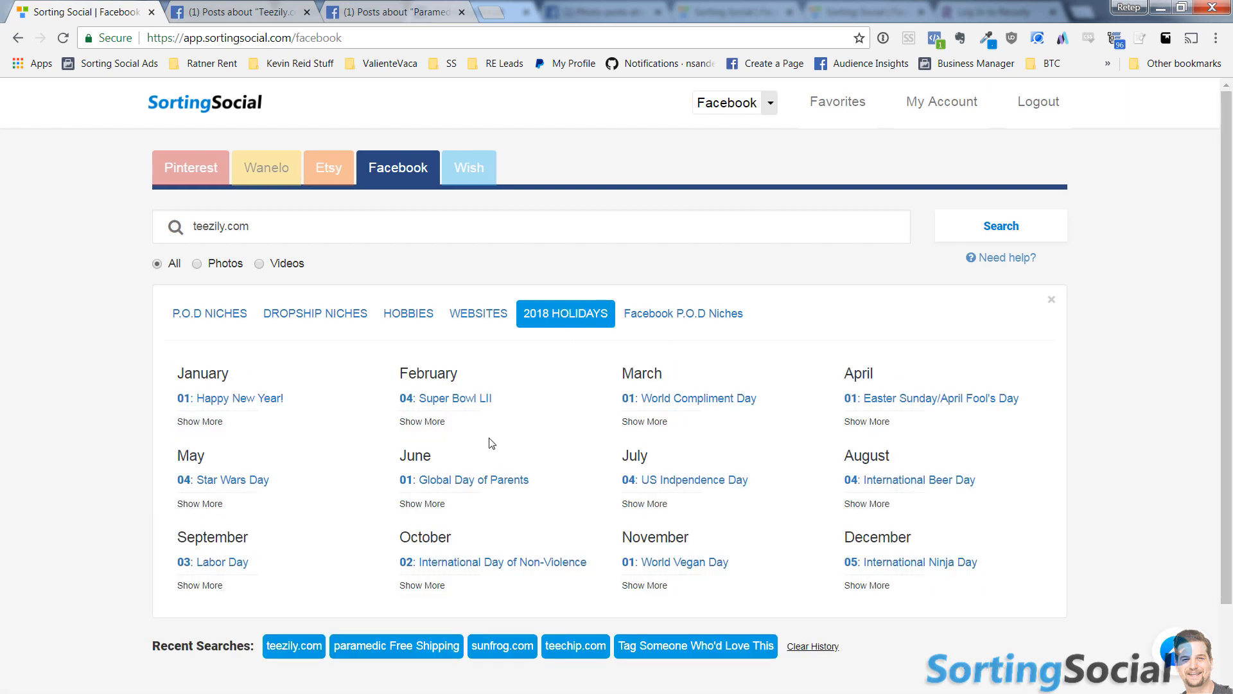
# Expand August's holidays, then move to the Facebook P.O.D Niches suggestions
pyautogui.scroll(-3)
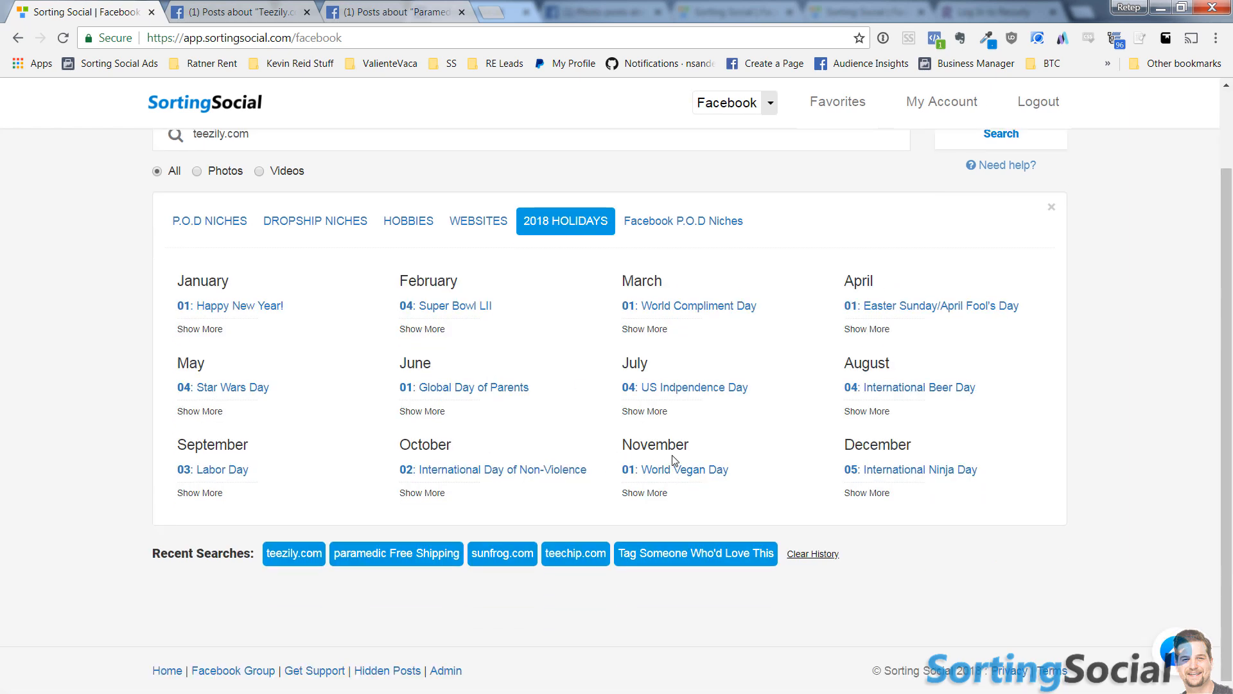
pyautogui.moveTo(831, 422)
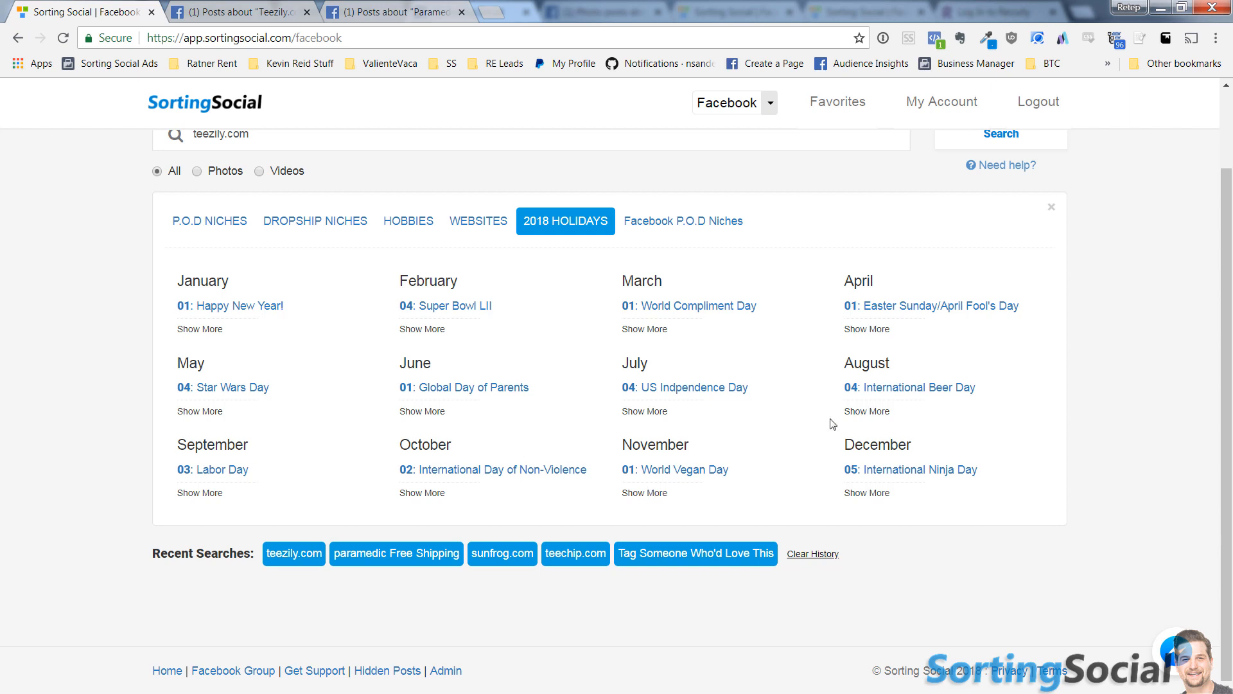
pyautogui.click(867, 411)
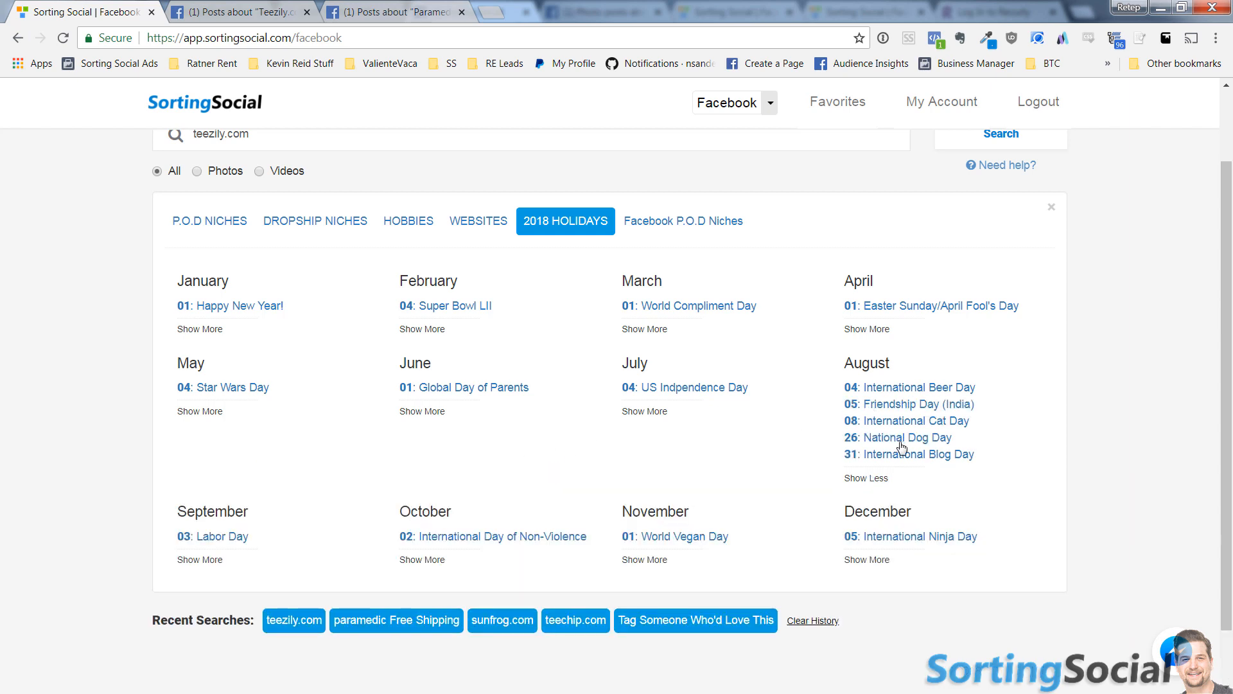
pyautogui.moveTo(955, 461)
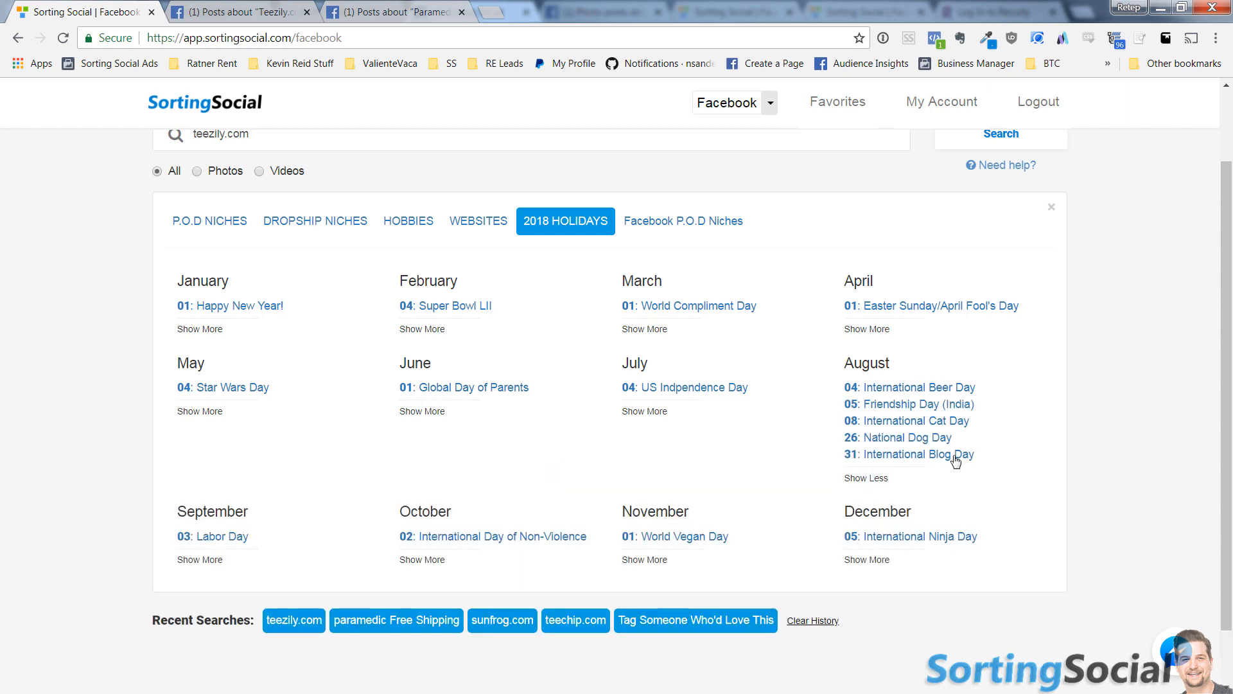
pyautogui.moveTo(735, 351)
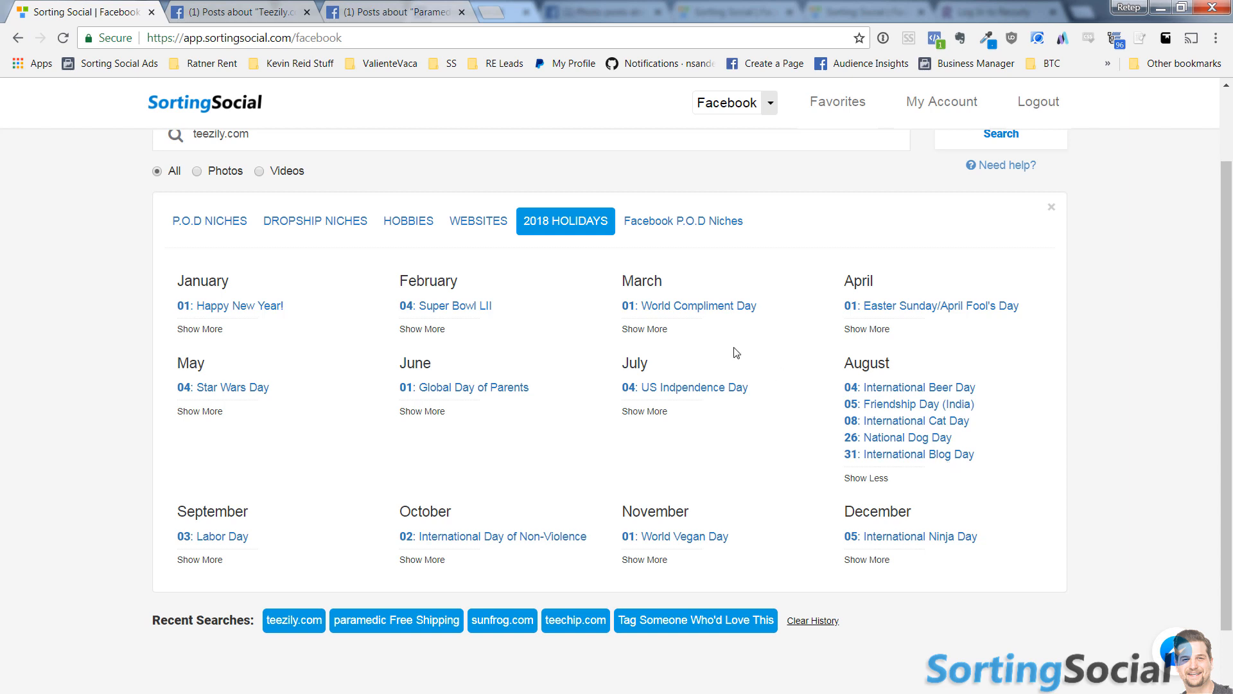
pyautogui.click(682, 221)
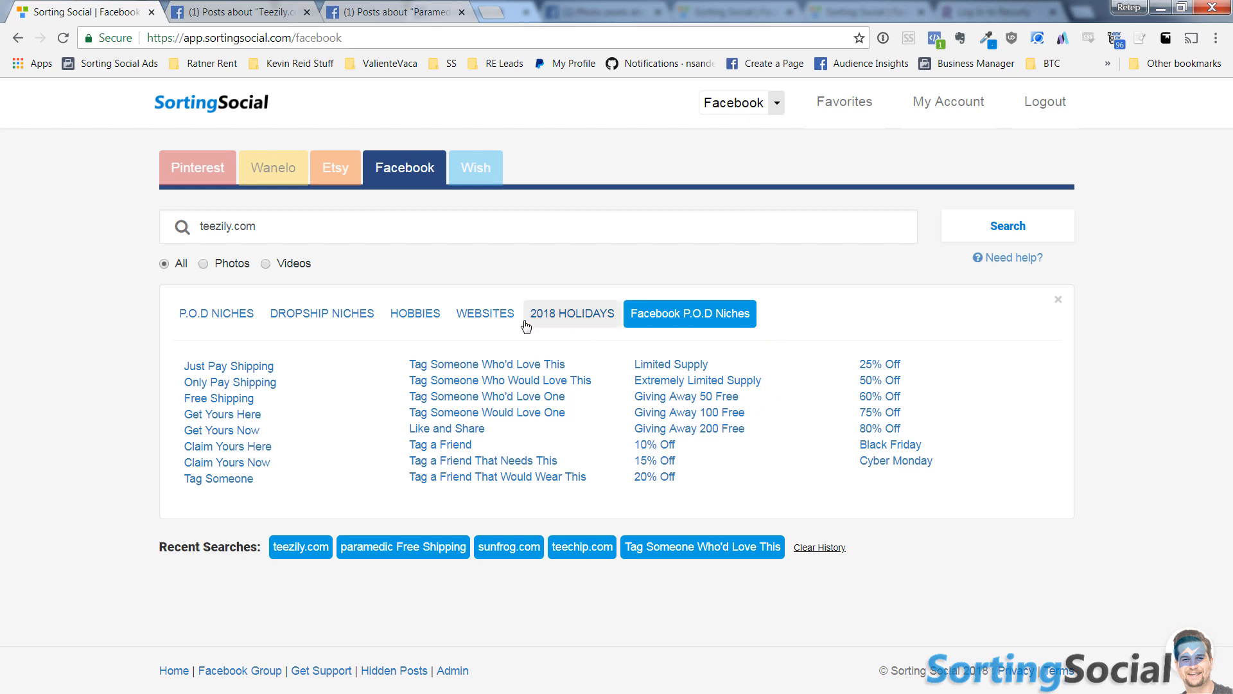
pyautogui.moveTo(203, 382)
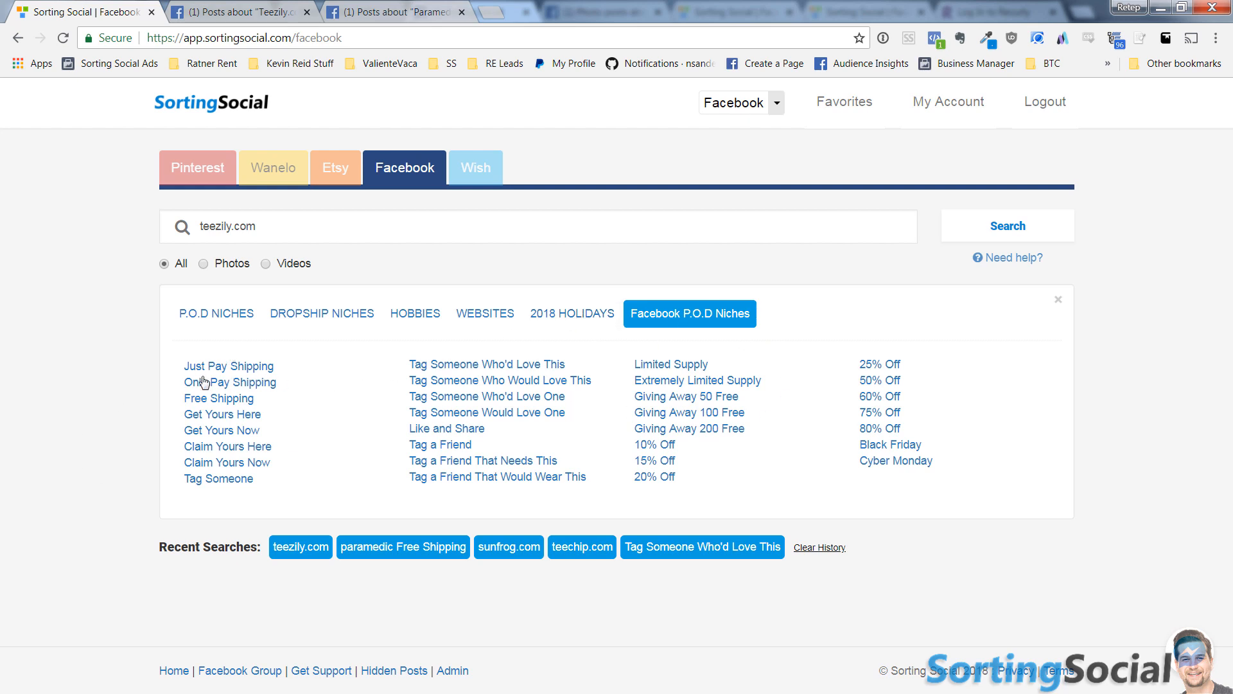
pyautogui.moveTo(238, 402)
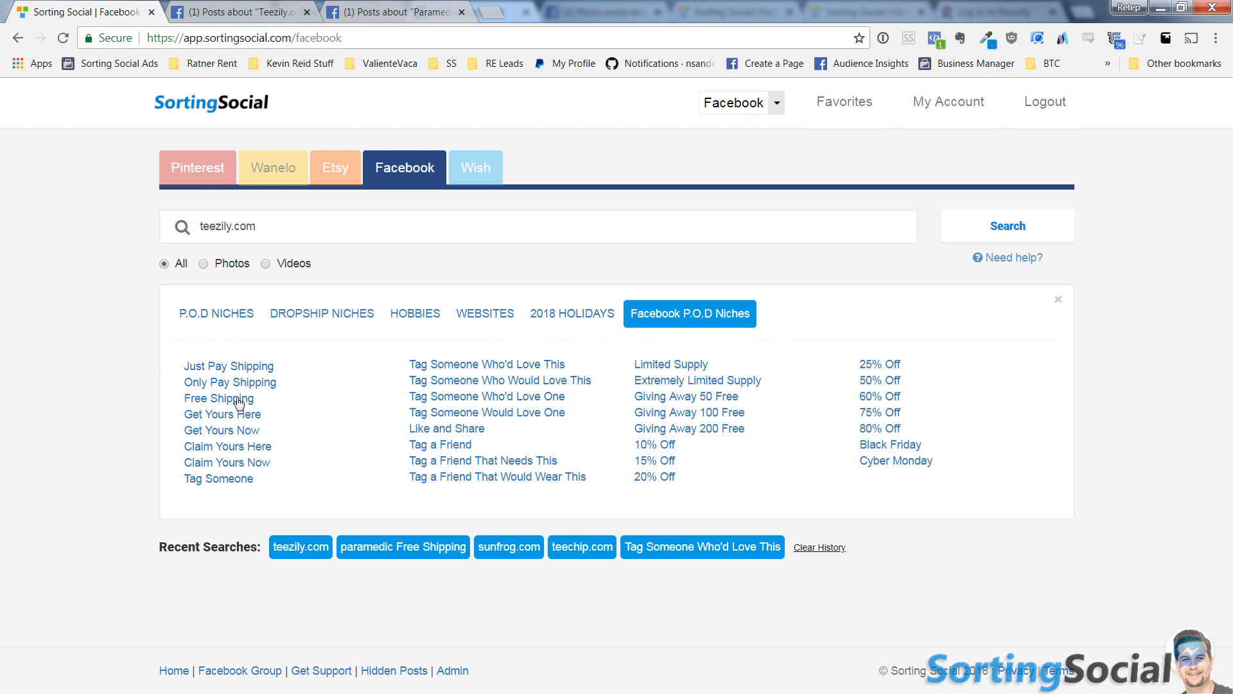
# Build the search Nurse "Just Pay Shipping" from the Just Pay Shipping niche idea
pyautogui.click(228, 366)
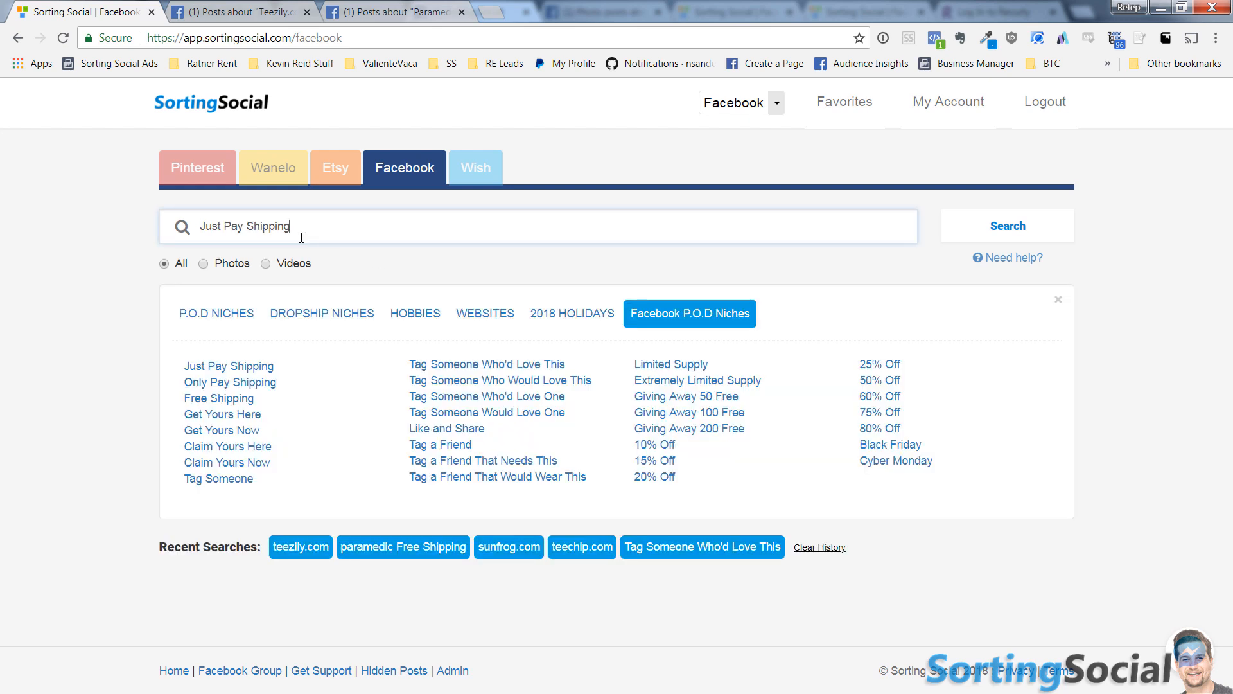
pyautogui.moveTo(289, 191)
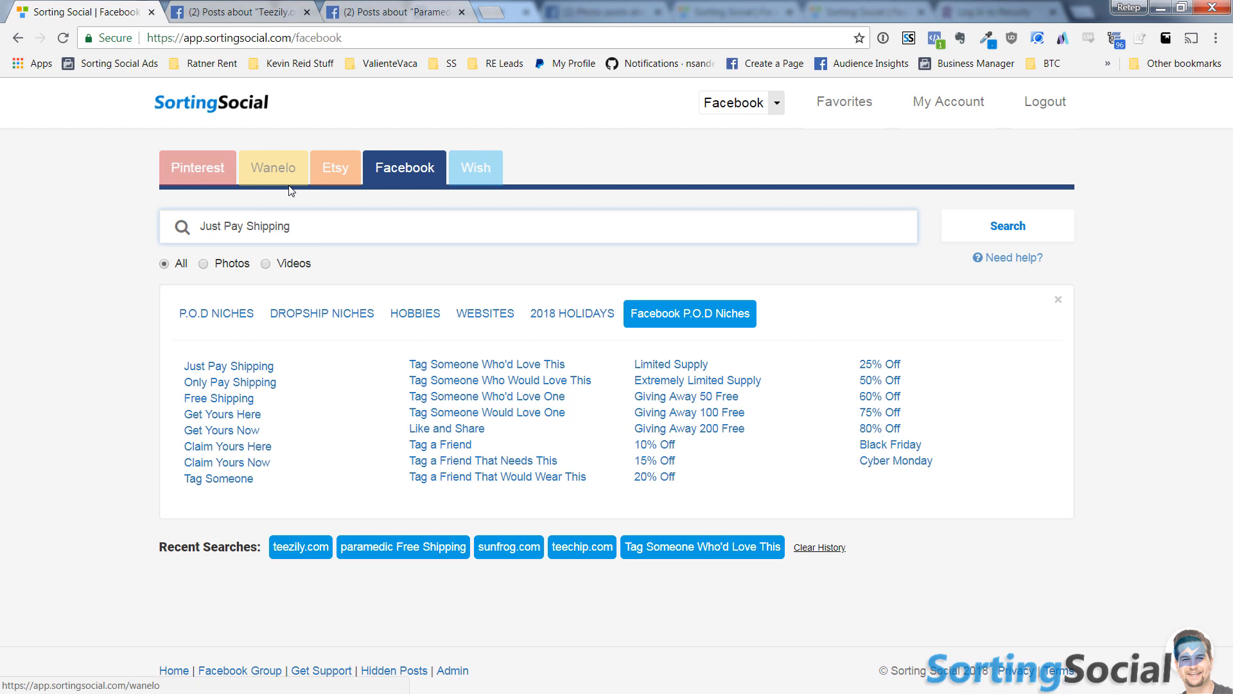
pyautogui.write('Nurse "')
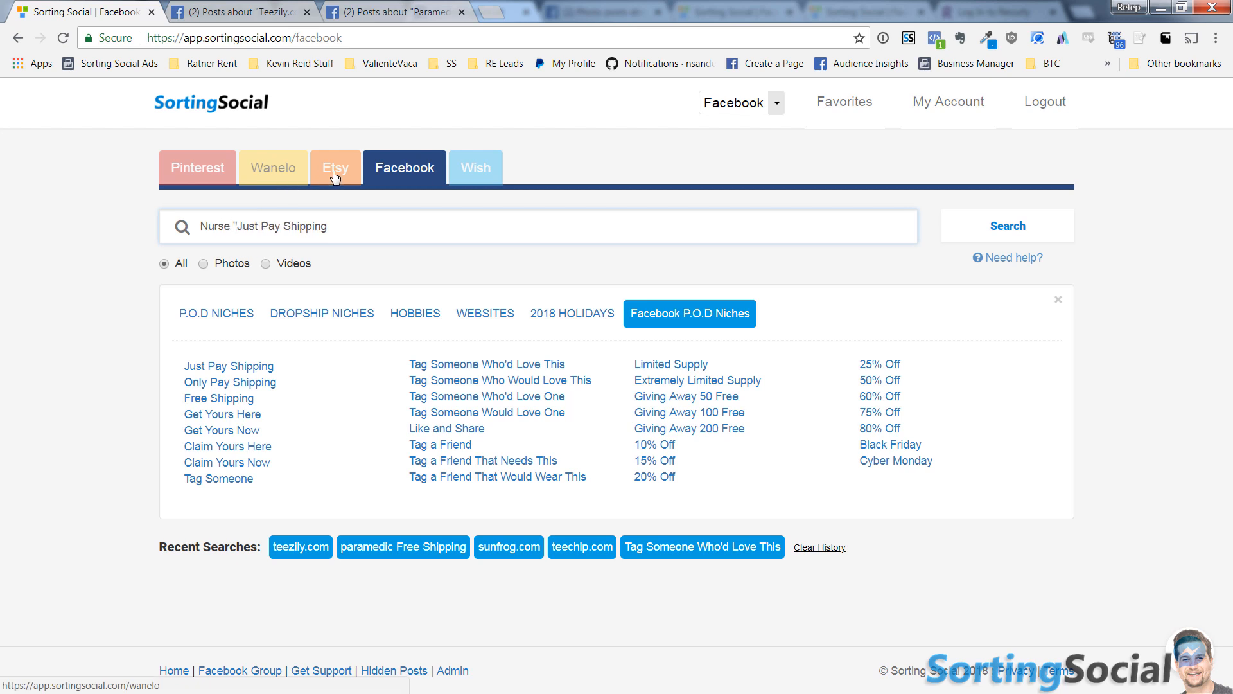
pyautogui.moveTo(402, 226)
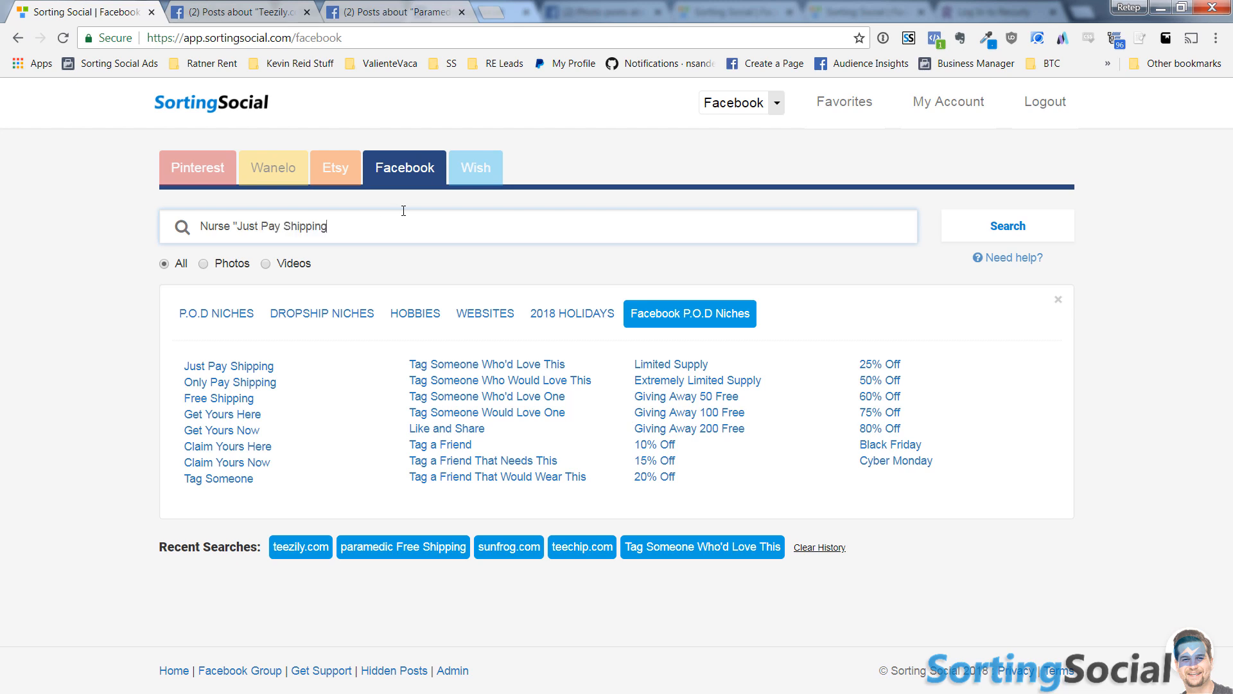
pyautogui.write('"')
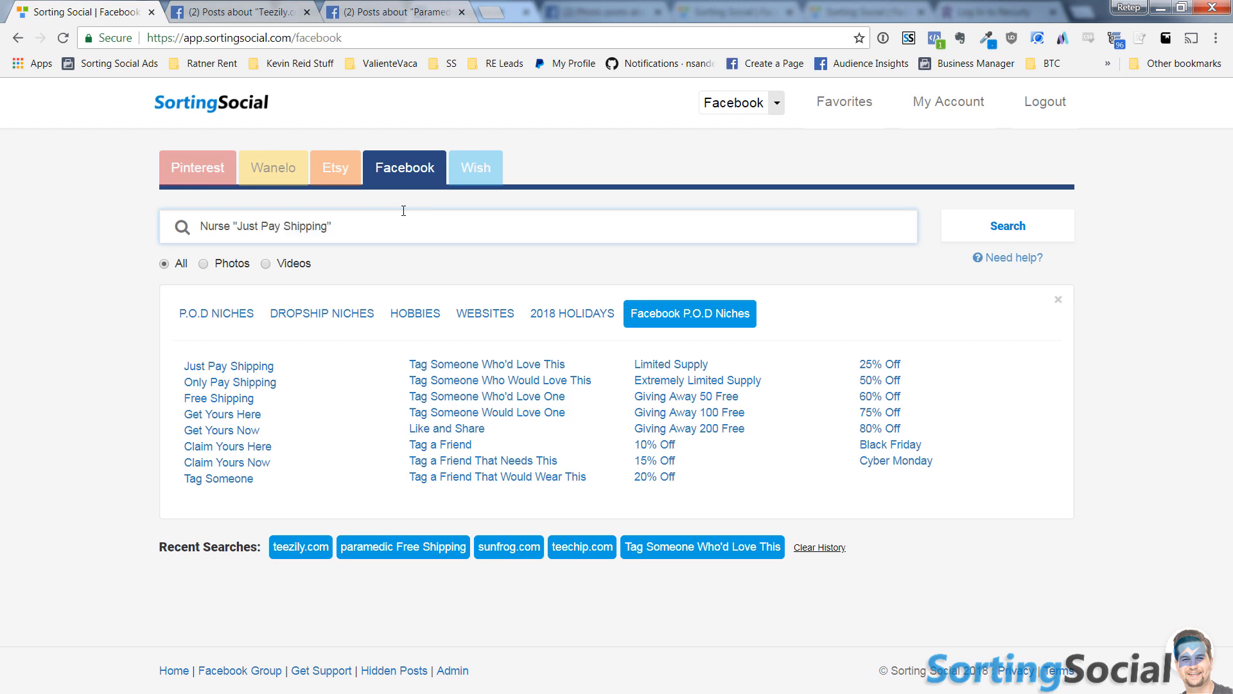
pyautogui.click(307, 226)
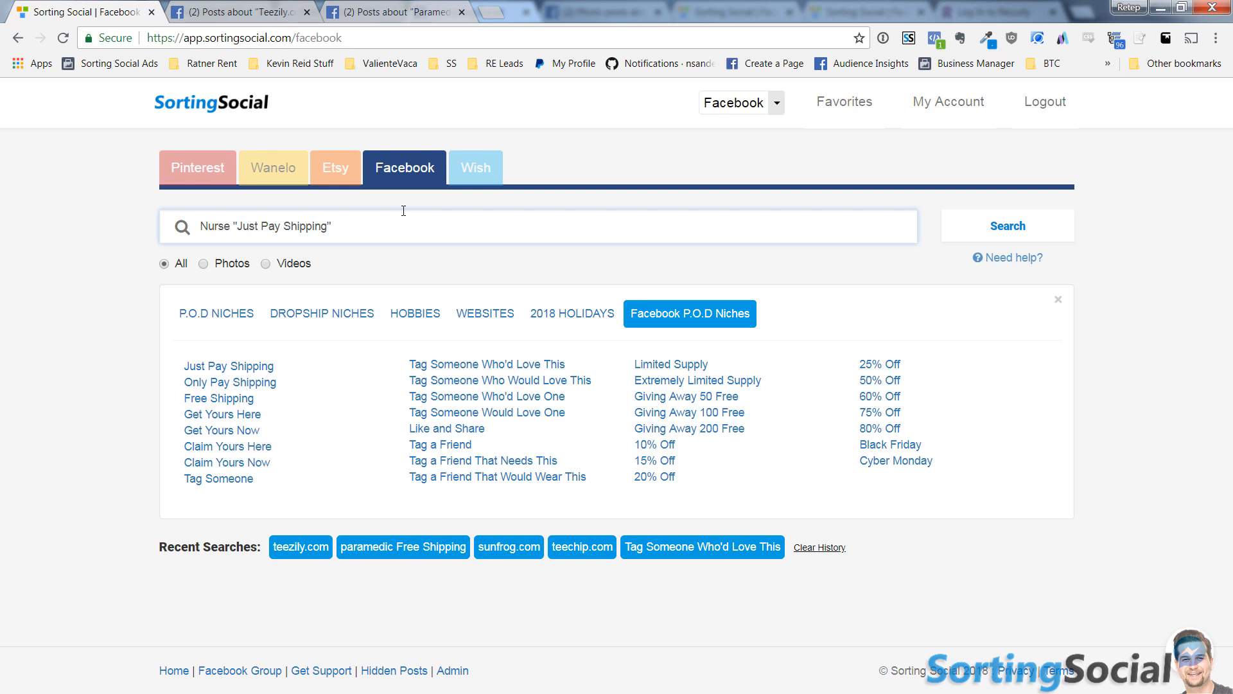
pyautogui.click(300, 545)
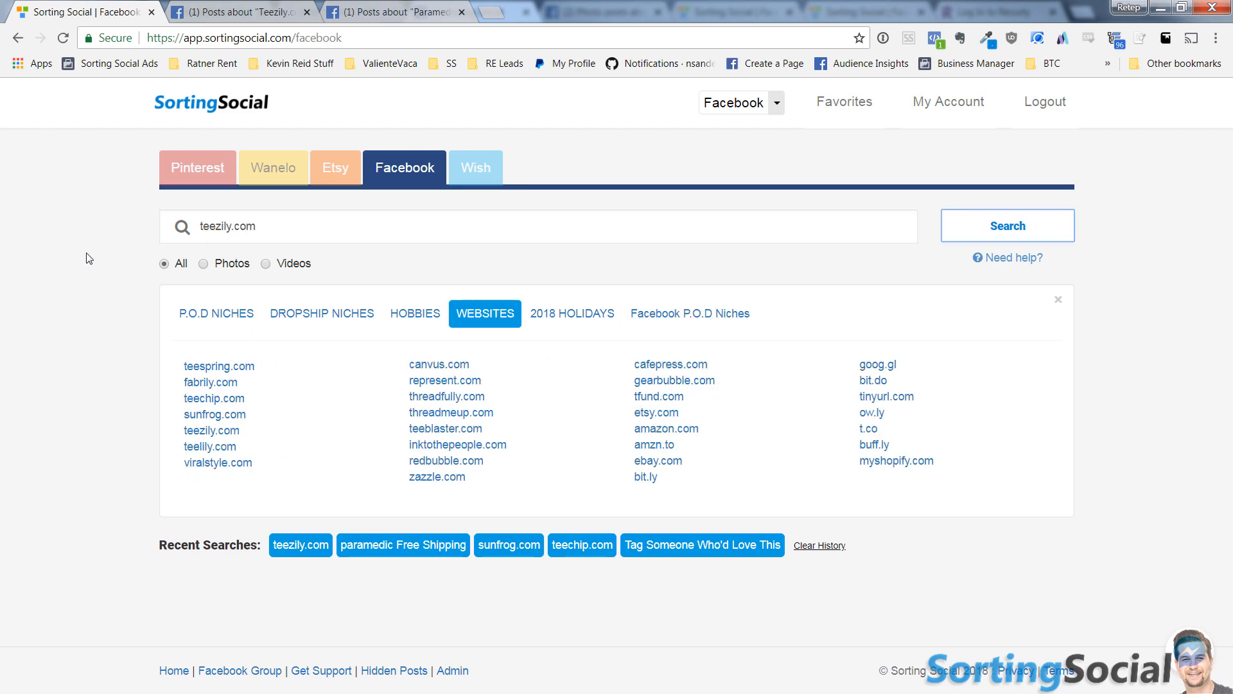